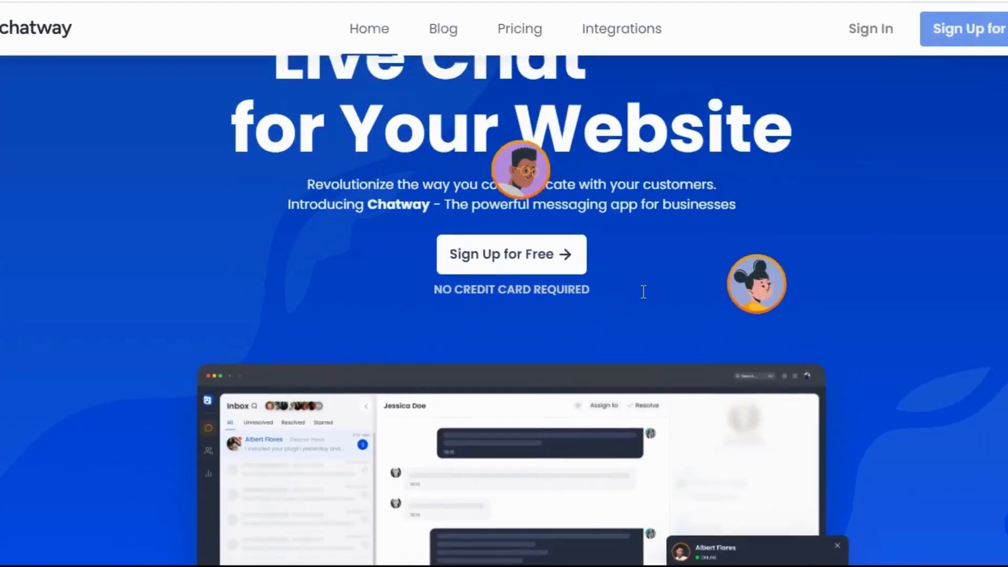
# Step: Show the homepage and its live chat widget bubble with the widget preview
pyautogui.scroll(-3)
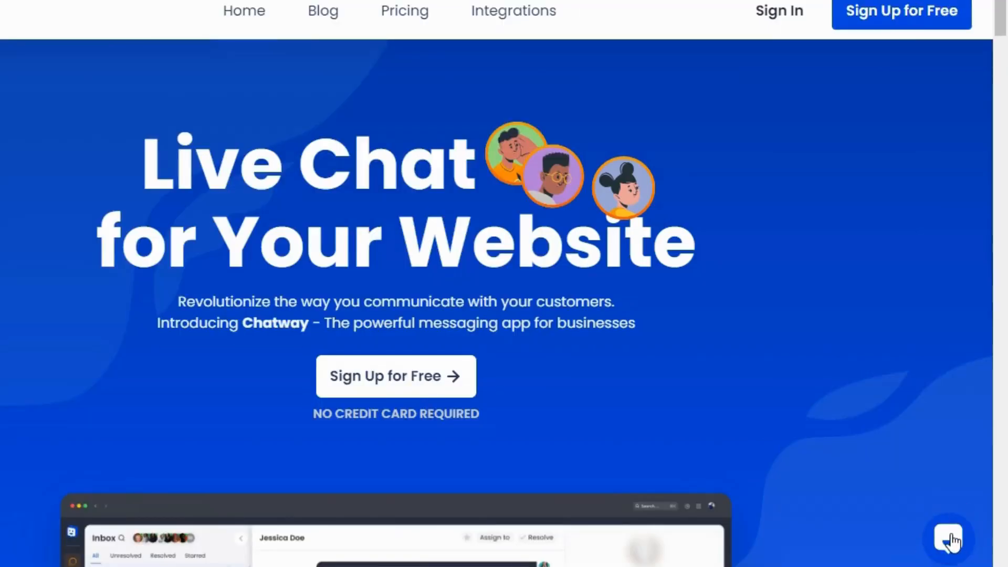
pyautogui.click(947, 540)
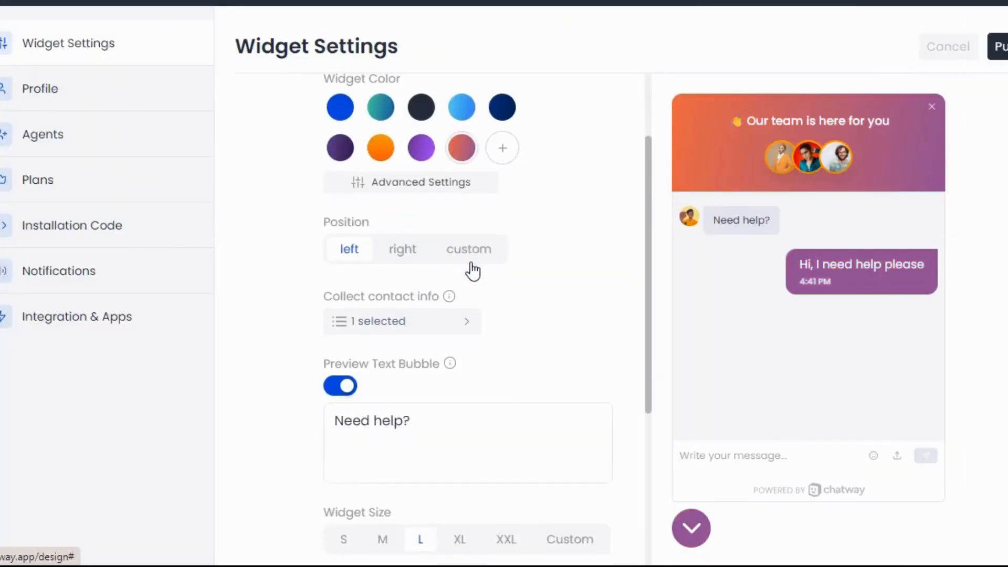
pyautogui.scroll(-3)
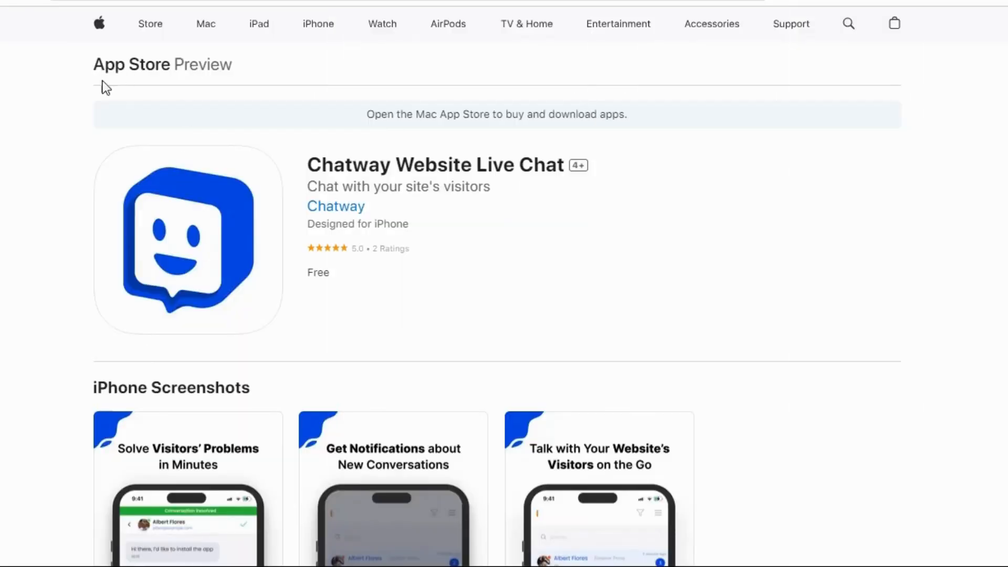
pyautogui.moveTo(573, 256)
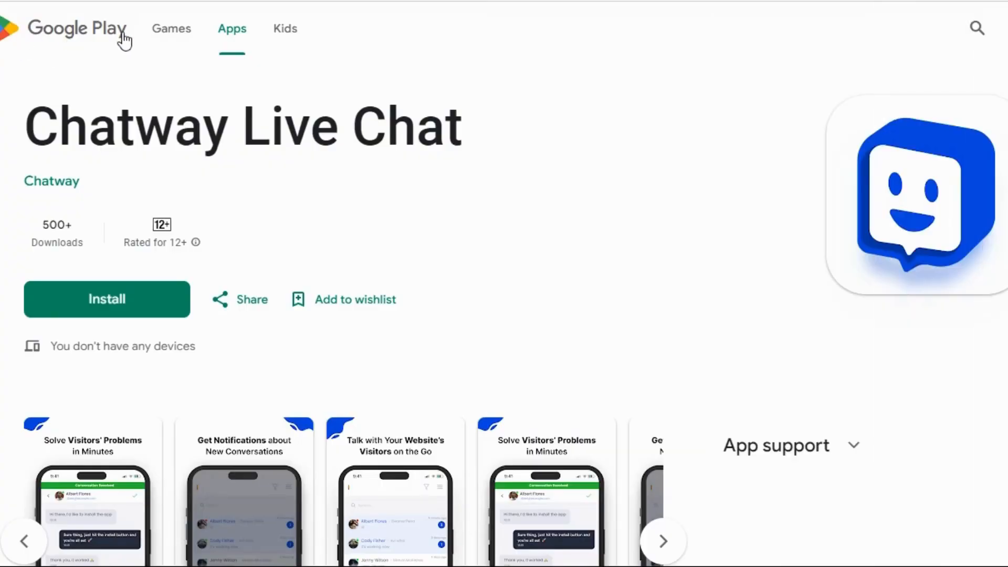
pyautogui.moveTo(360, 347)
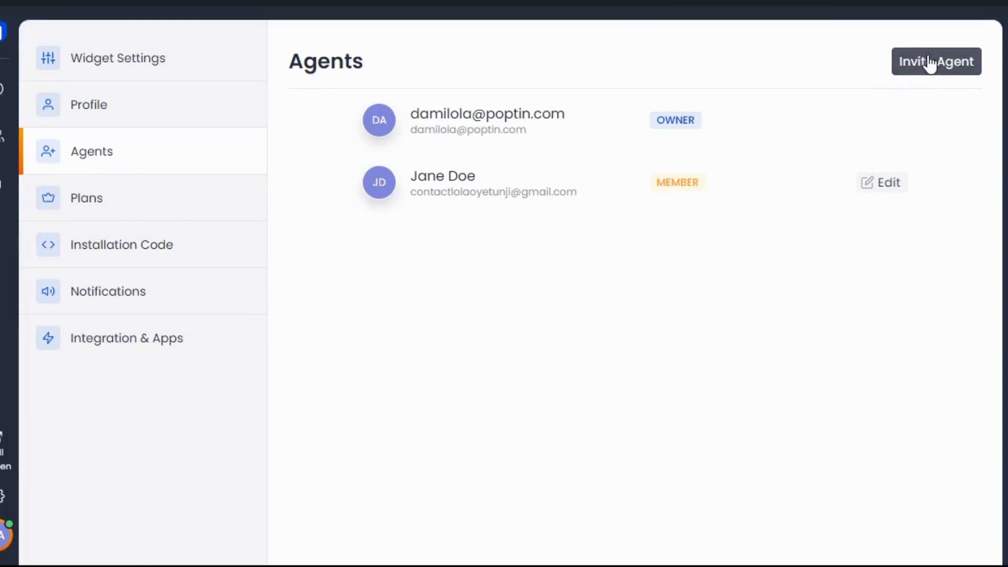
# Step: Invite a new agent, then tag an inbox conversation with Christmas Sales
pyautogui.click(935, 61)
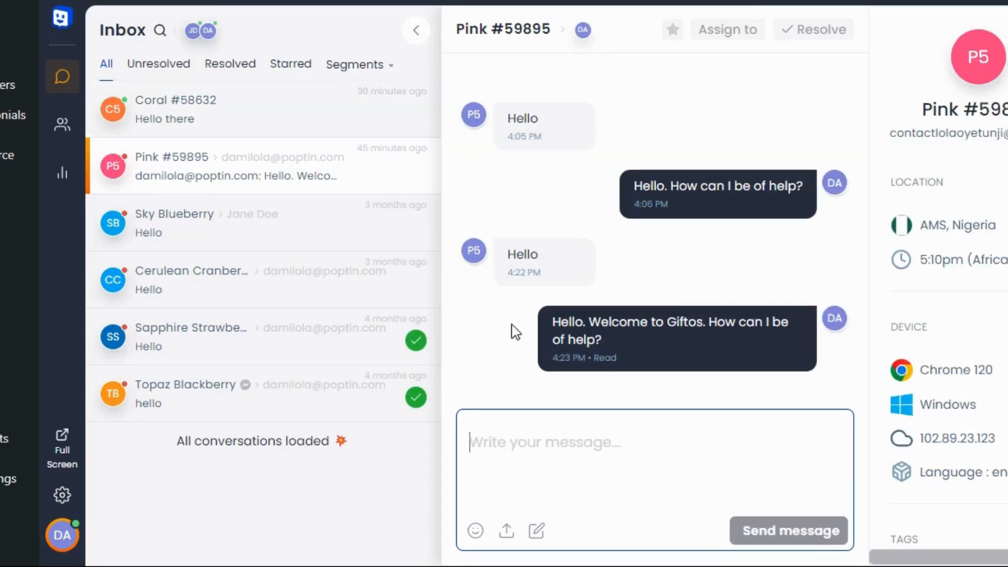
pyautogui.click(536, 531)
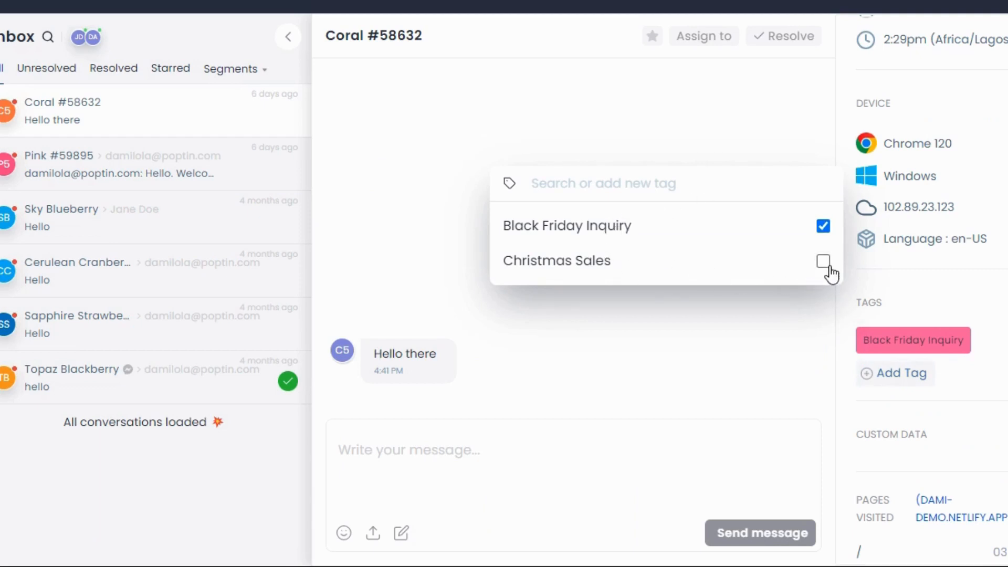
pyautogui.click(823, 260)
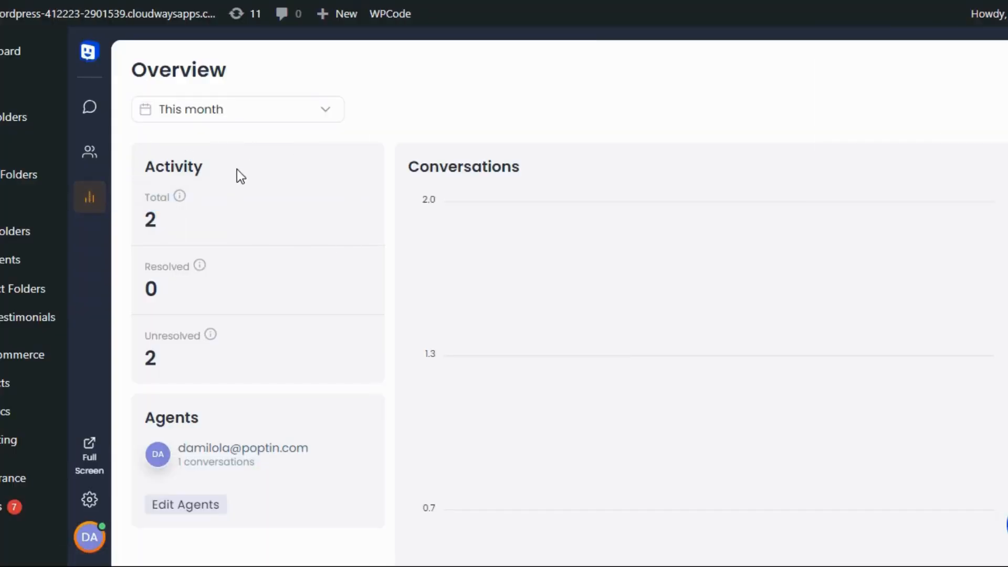
# Step: Choose another widget language in the Add your language dialog
pyautogui.click(237, 108)
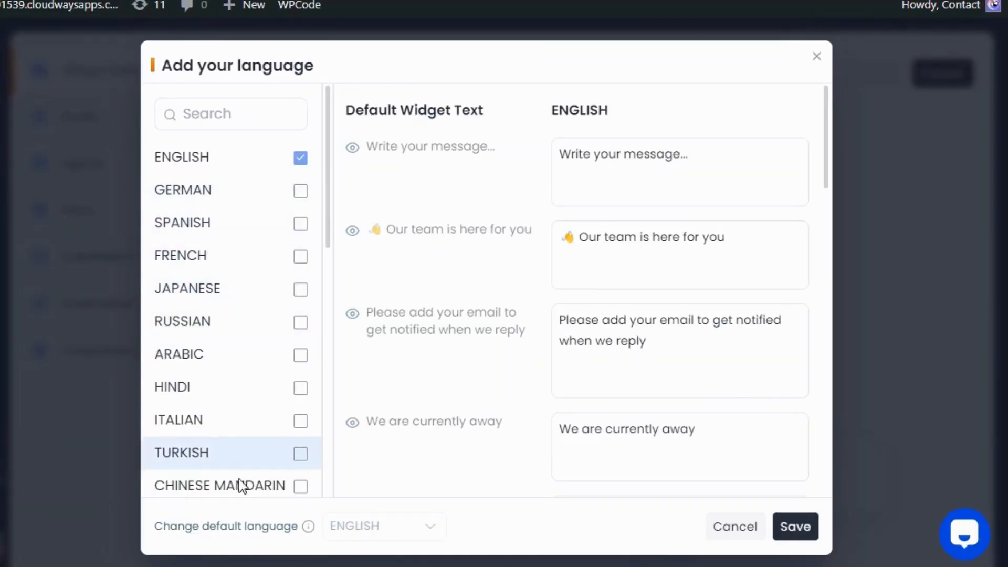
pyautogui.click(299, 192)
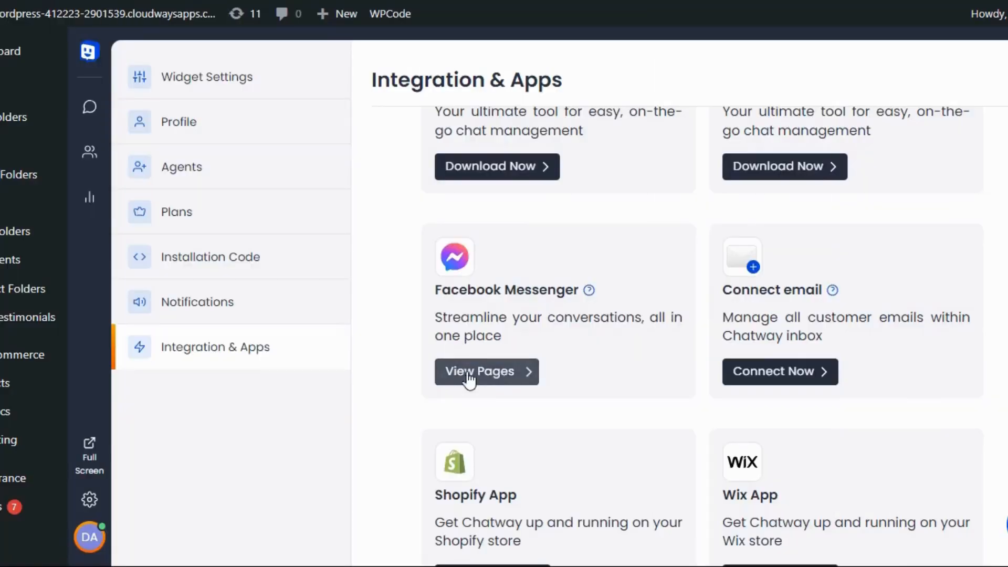
pyautogui.moveTo(612, 293)
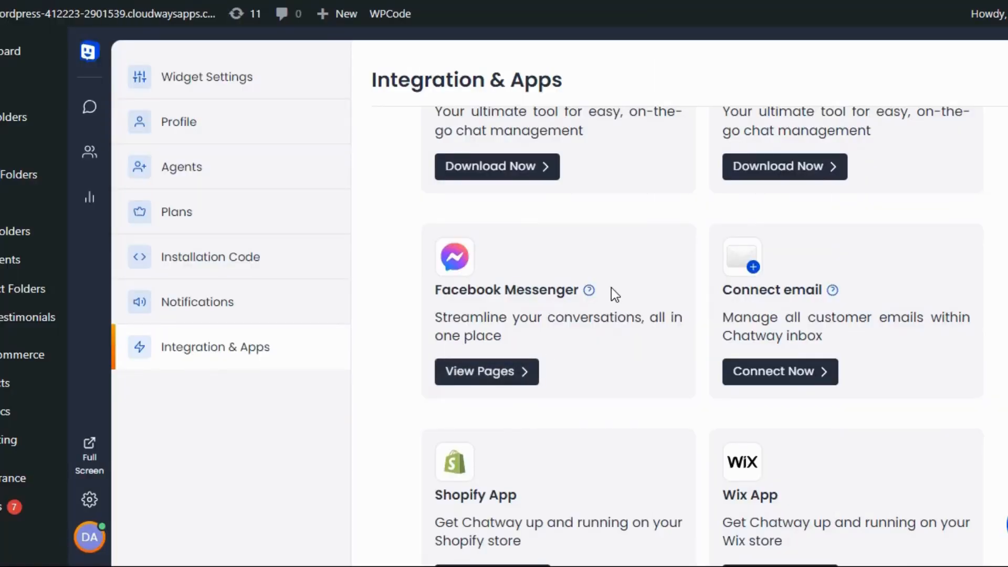
pyautogui.scroll(-3)
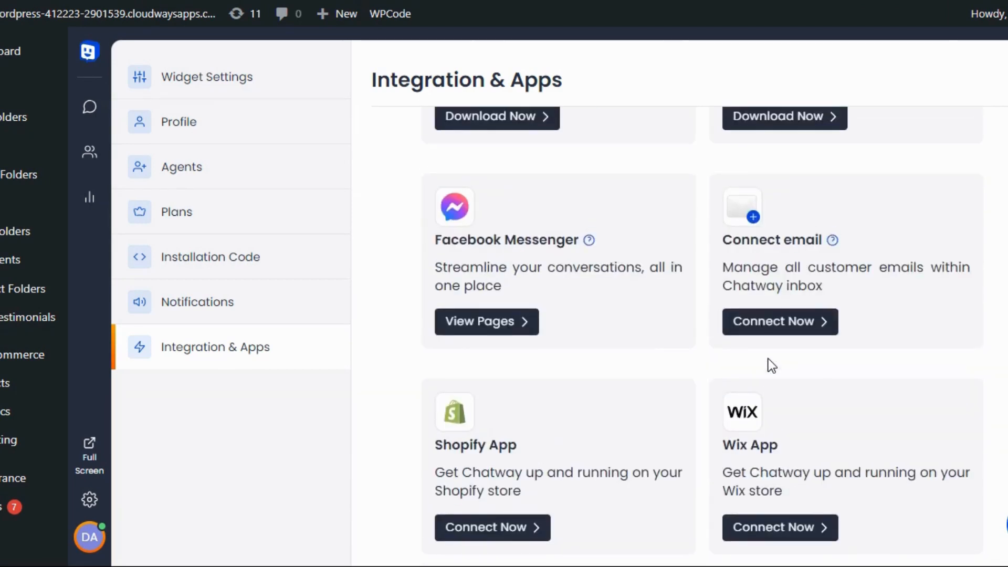
pyautogui.scroll(-3)
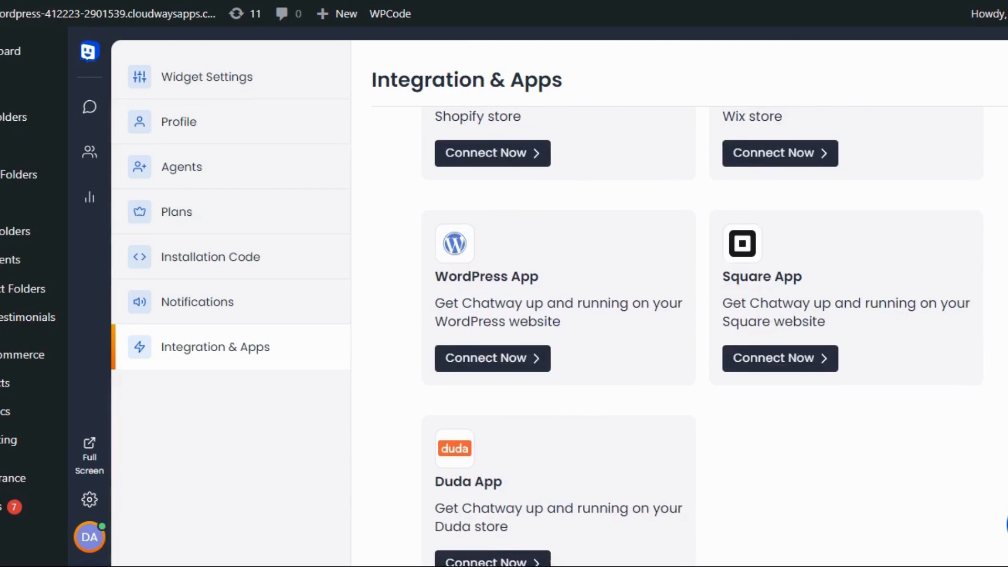
pyautogui.click(210, 257)
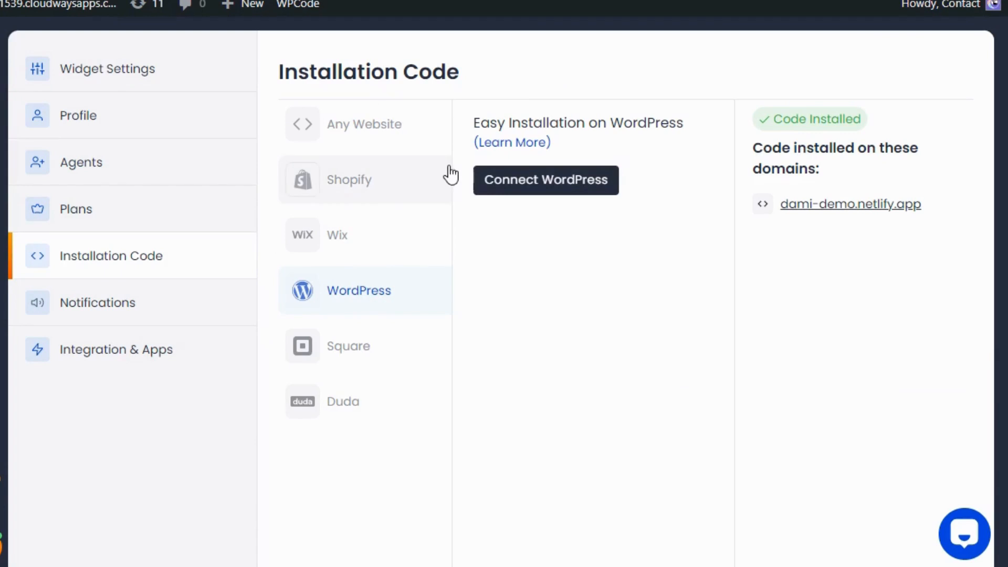
pyautogui.moveTo(388, 233)
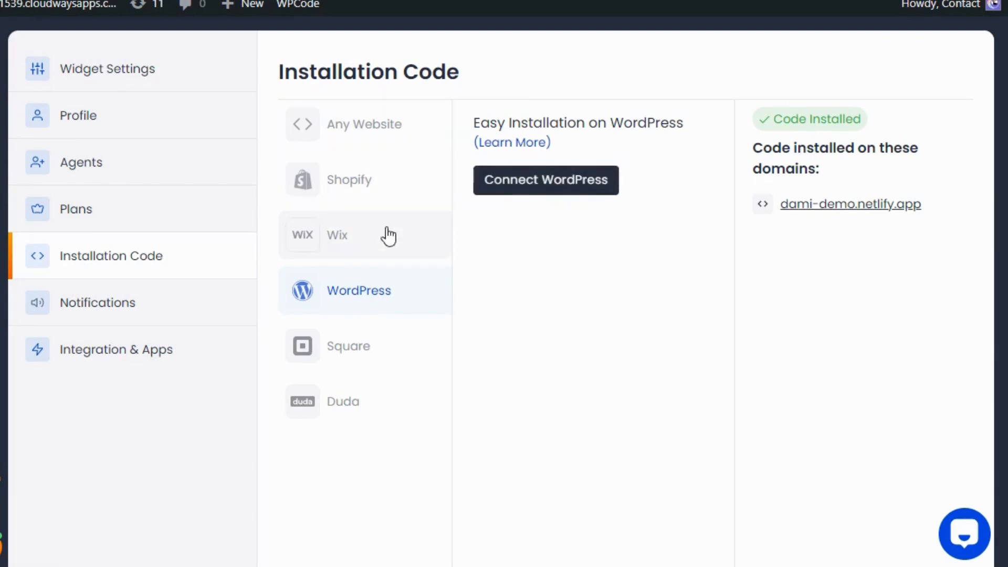